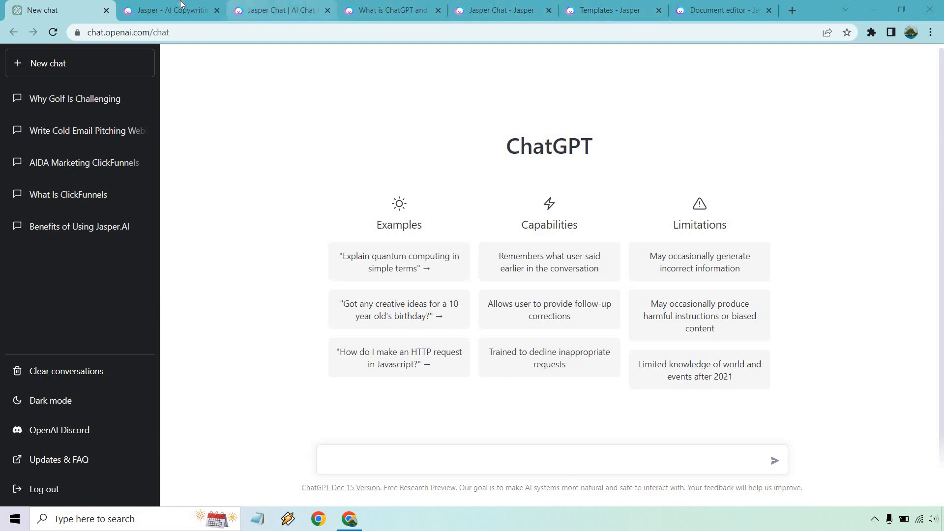
Step: Switch from the empty ChatGPT chat to the Jasper AI homepage tab
left_click(171, 9)
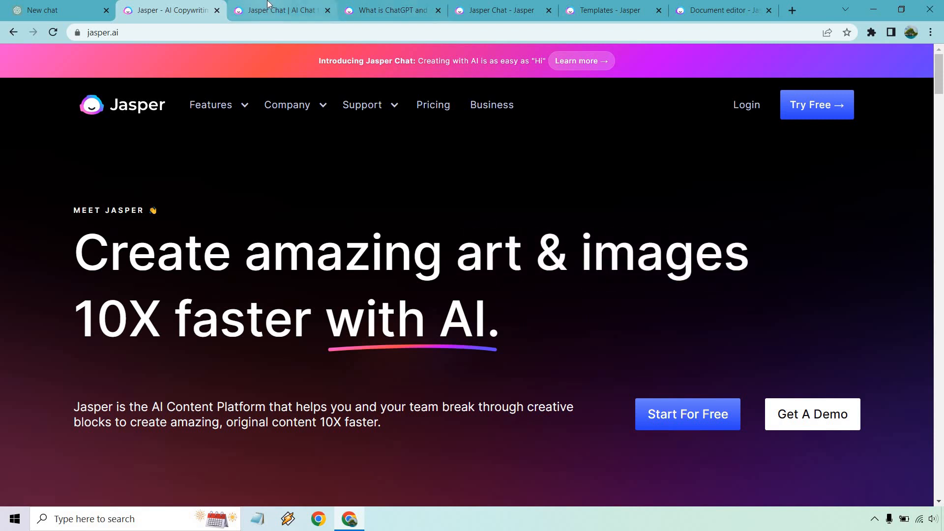
Step: Show the Jasper Chat page with the FAQ 'How is Jasper Chat different from ChatGPT?' expanded
left_click(281, 10)
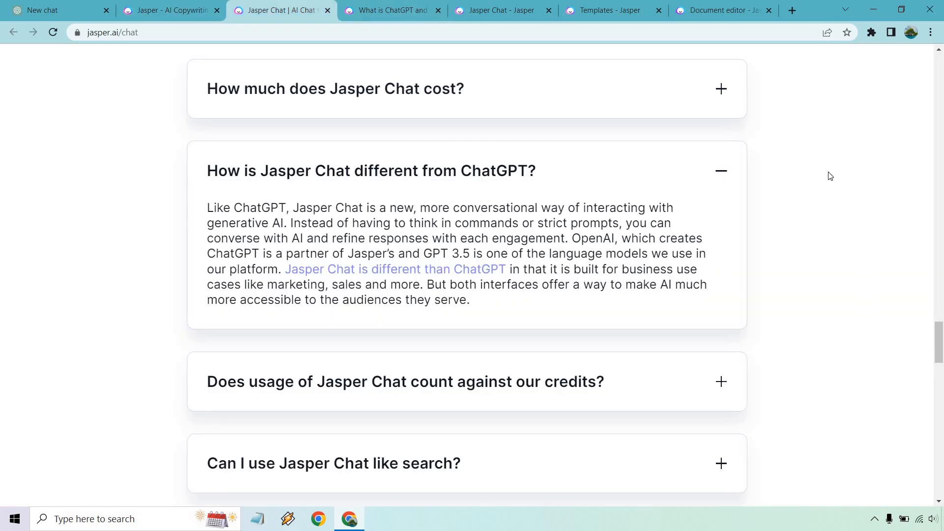
mouse_move(216, 183)
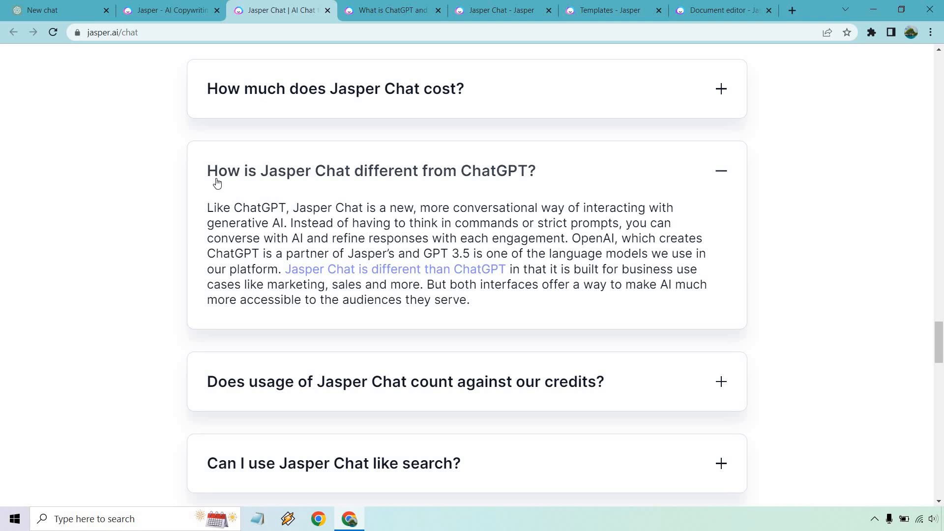
mouse_move(340, 4)
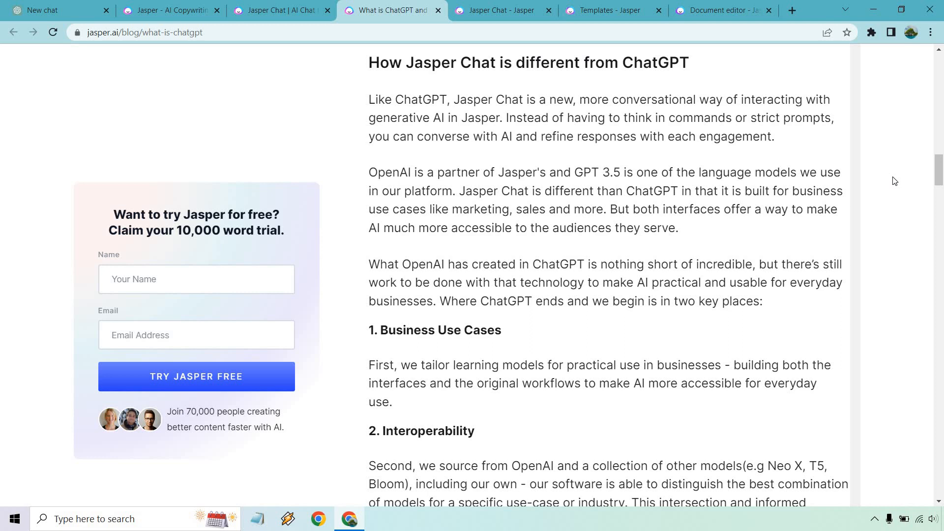
mouse_move(588, 226)
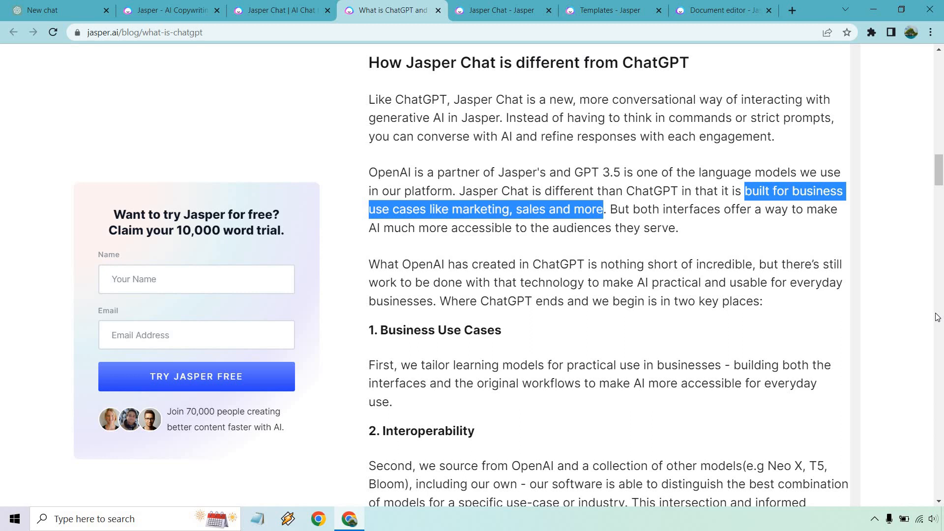
mouse_move(778, 287)
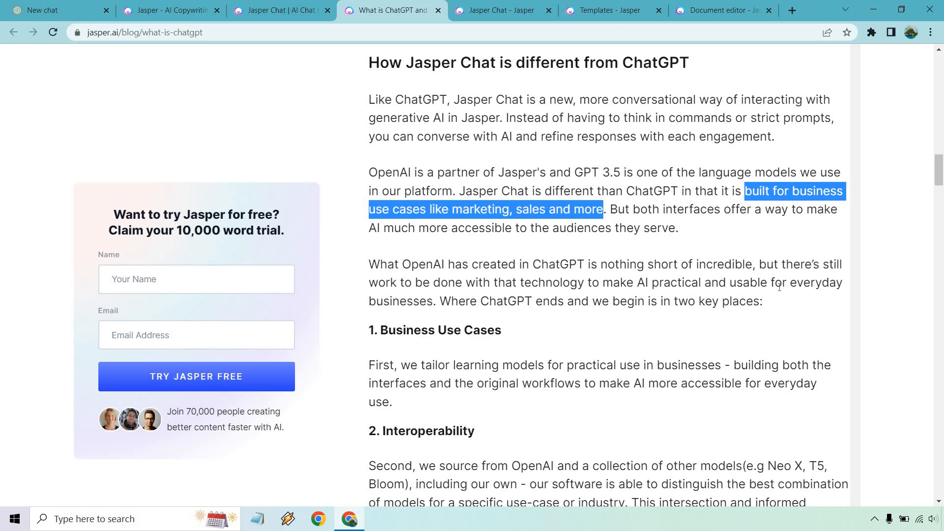
mouse_move(696, 222)
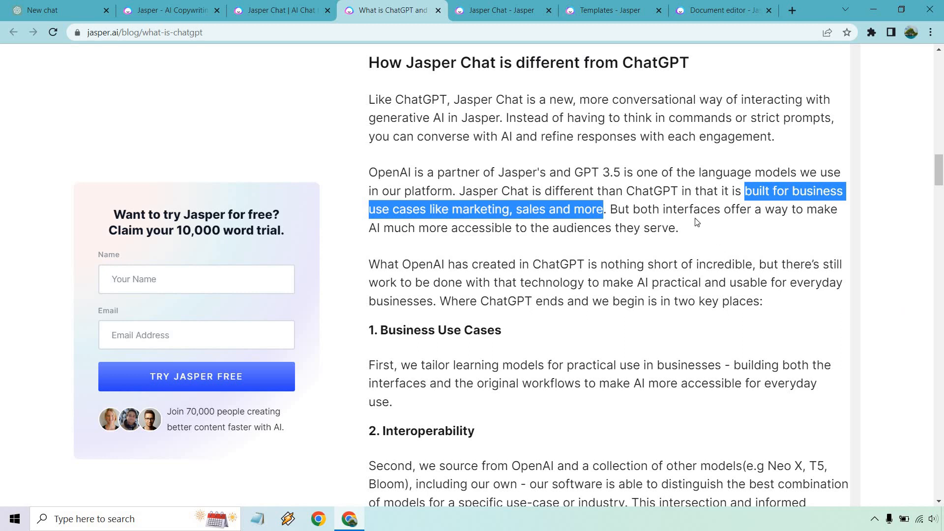
mouse_move(698, 225)
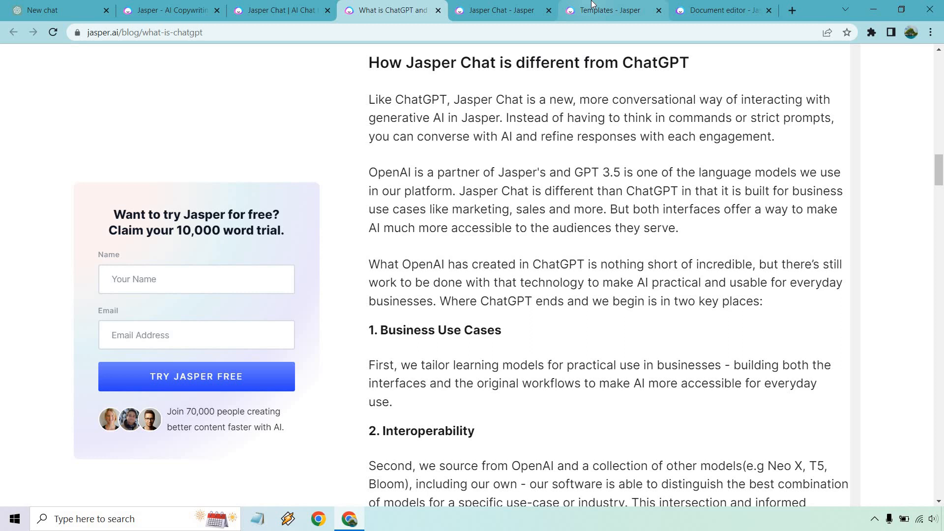
Step: Show Jasper's Templates library listing Content Summarizer, AIDA Framework and Amazon templates
left_click(609, 10)
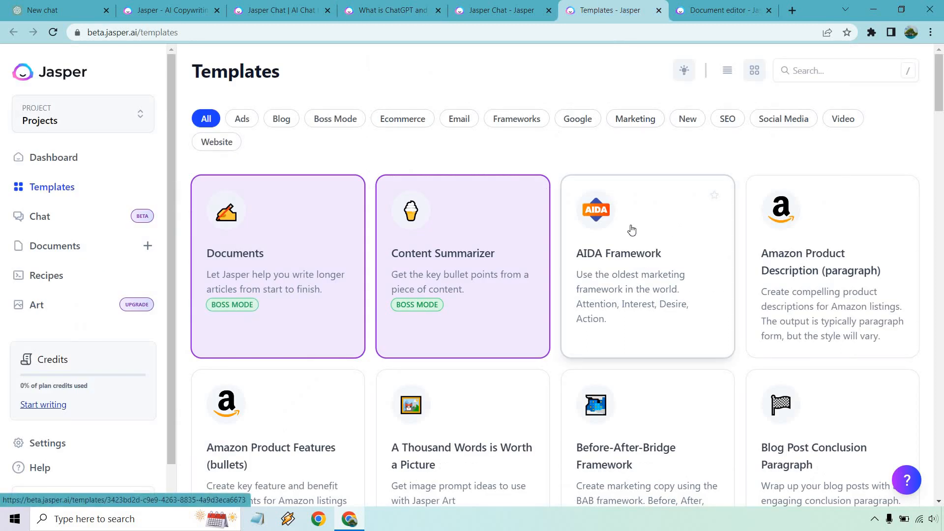
mouse_move(656, 226)
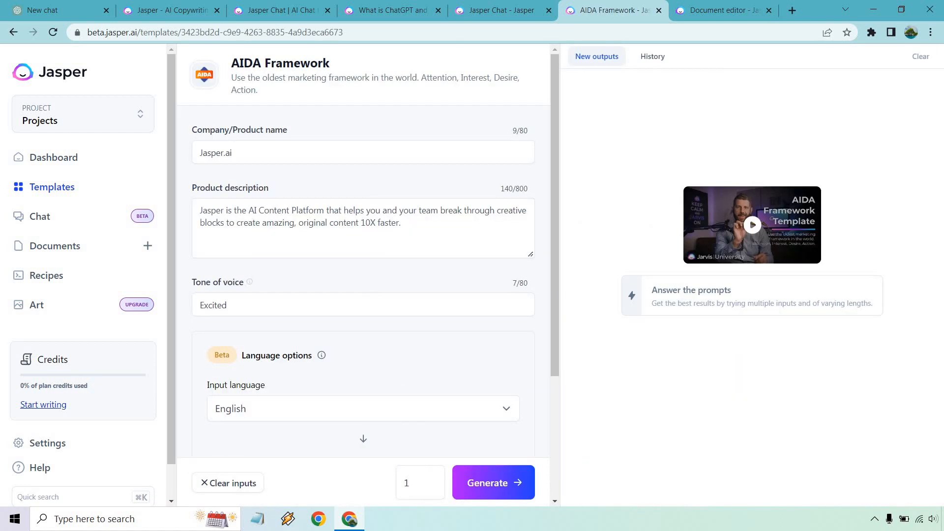
mouse_move(461, 282)
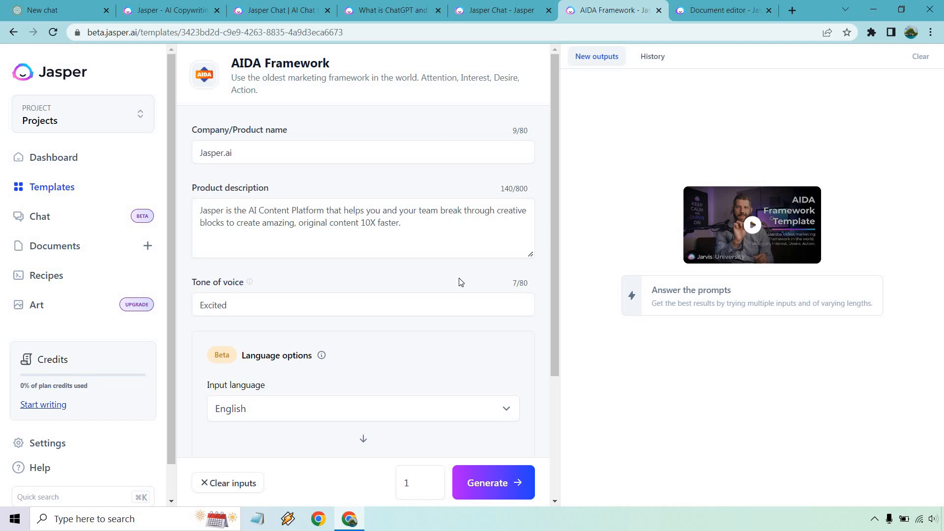
mouse_move(197, 47)
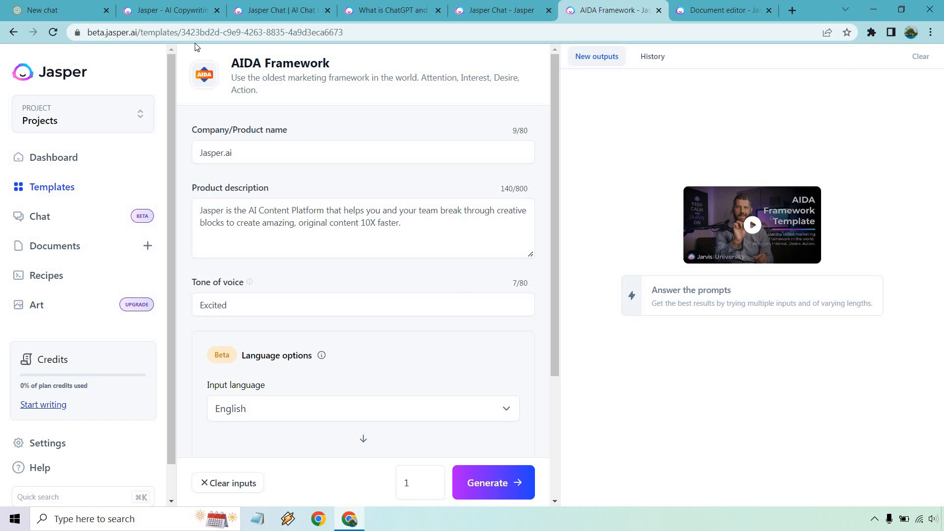
Step: Ask ChatGPT 'Use the AIDA formula to market Jasper.ai software.' and get its answer
left_click(54, 10)
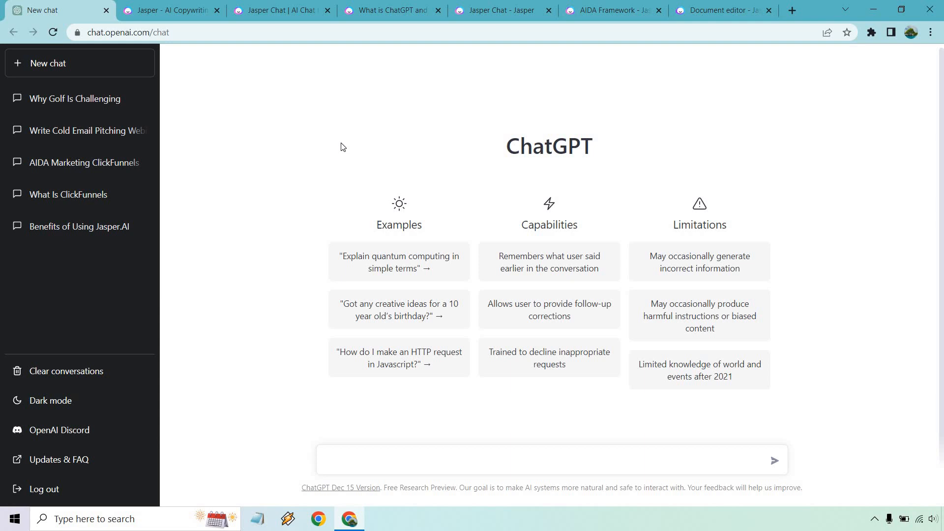
mouse_move(344, 149)
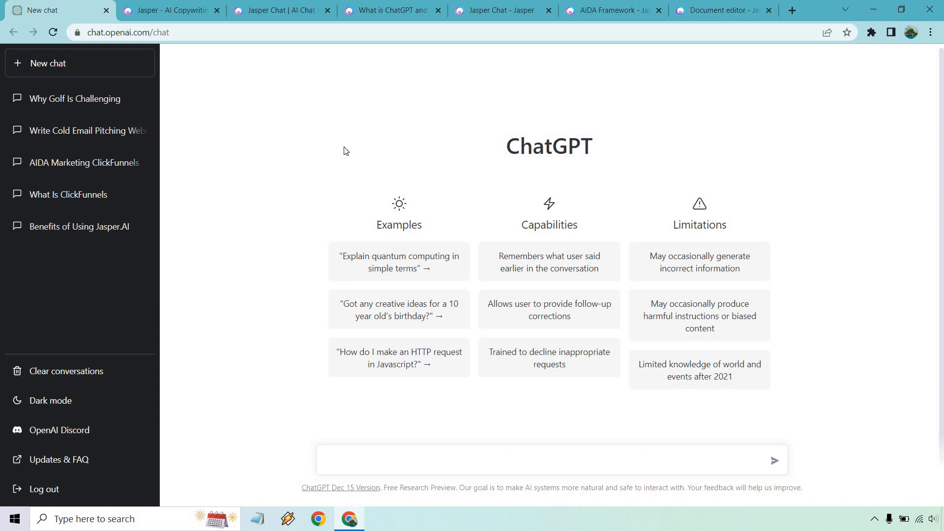
type("Us")
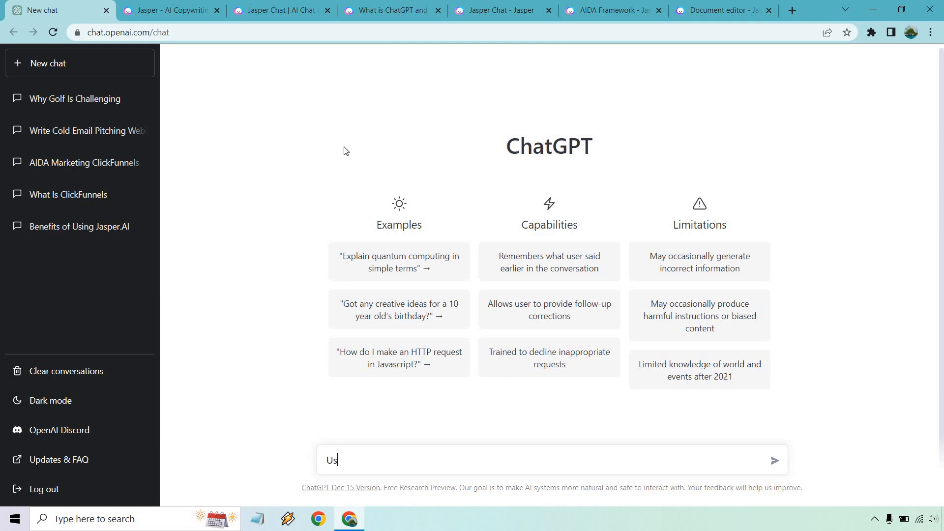
type("e the AIDA fo")
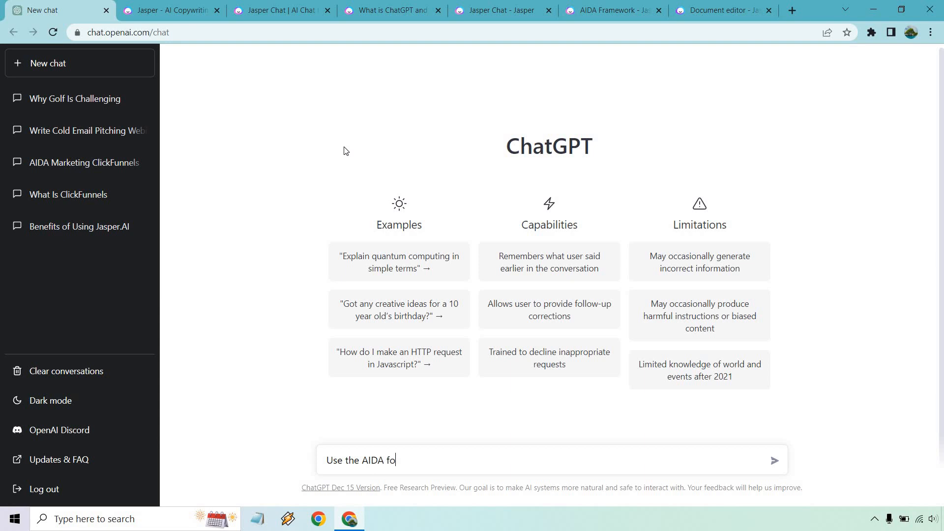
type("rmula to")
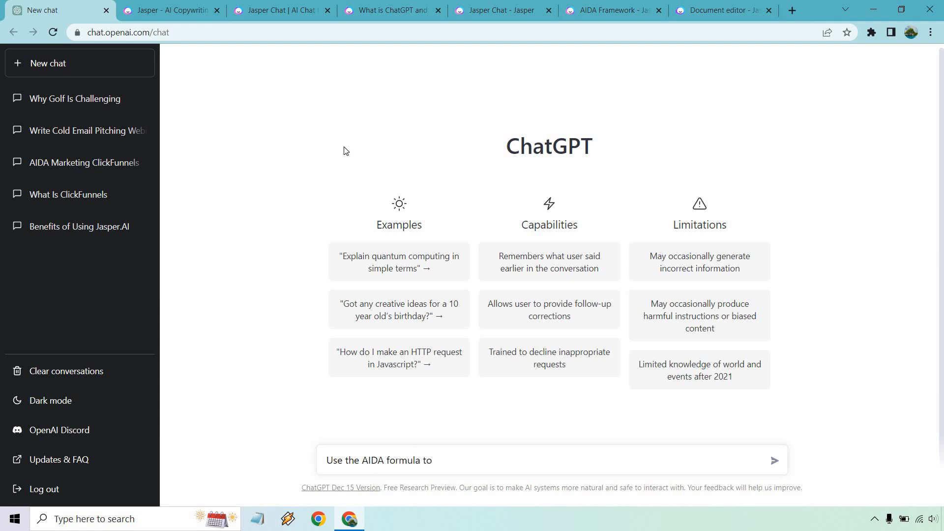
type("market Ja")
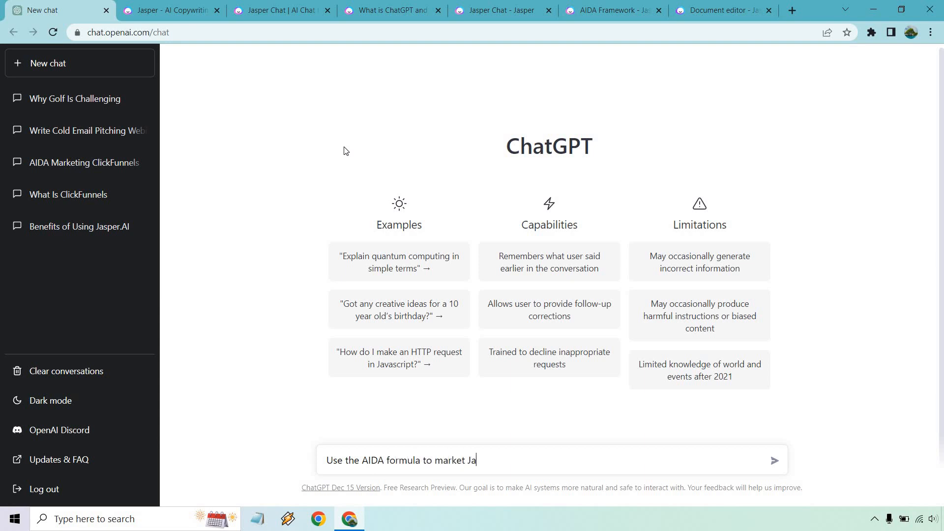
type("sper.ai softw")
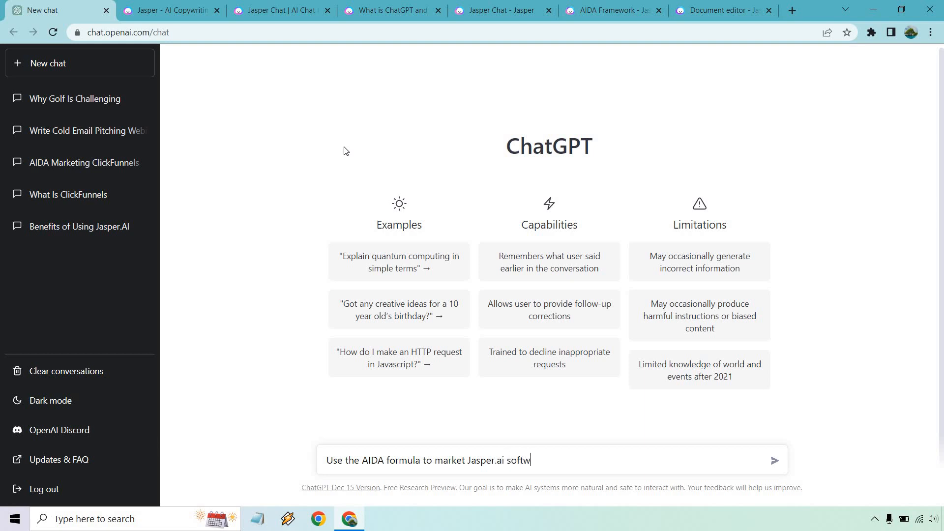
type("are.")
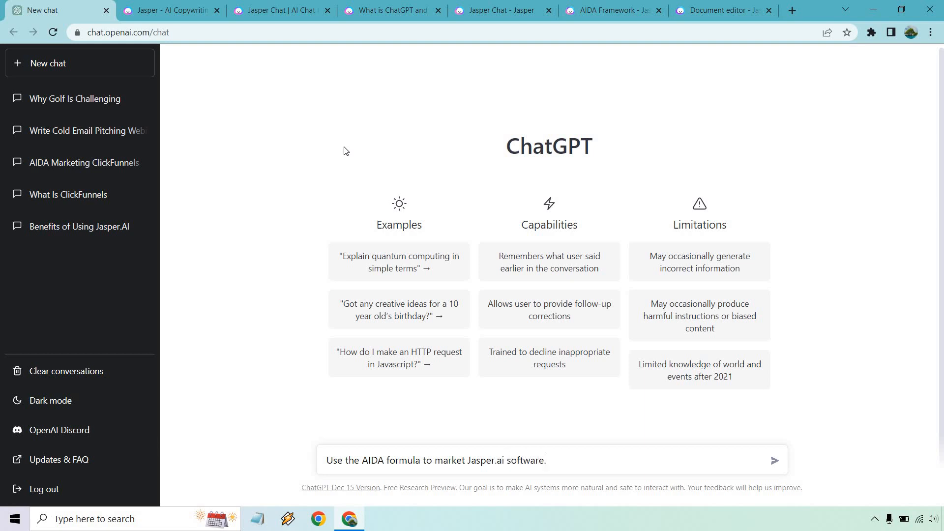
mouse_move(805, 297)
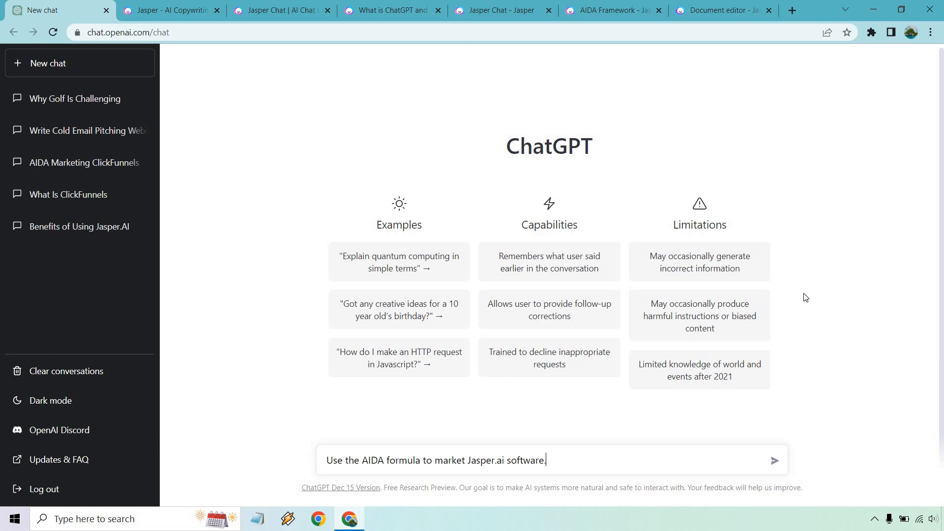
left_click(775, 460)
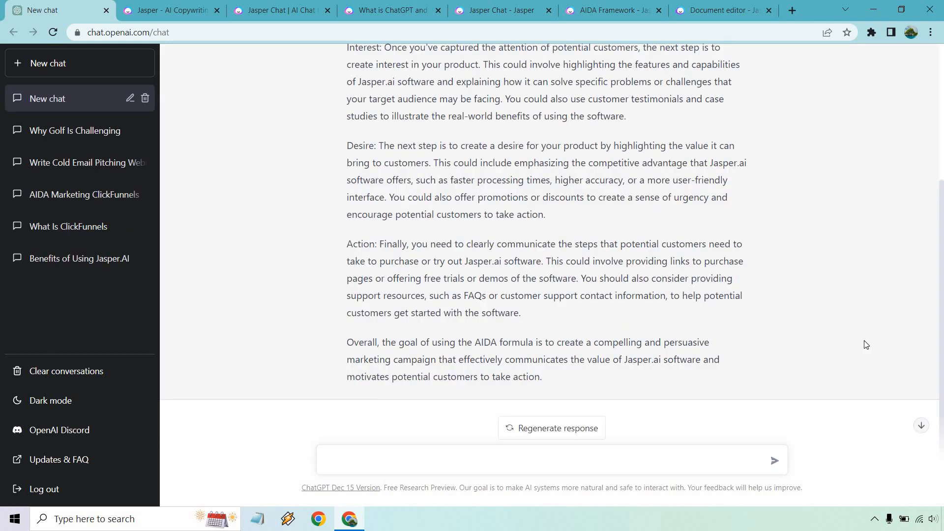
Step: Read through the full Attention, Interest, Desire and Action response and return to its top
scroll("up", 3)
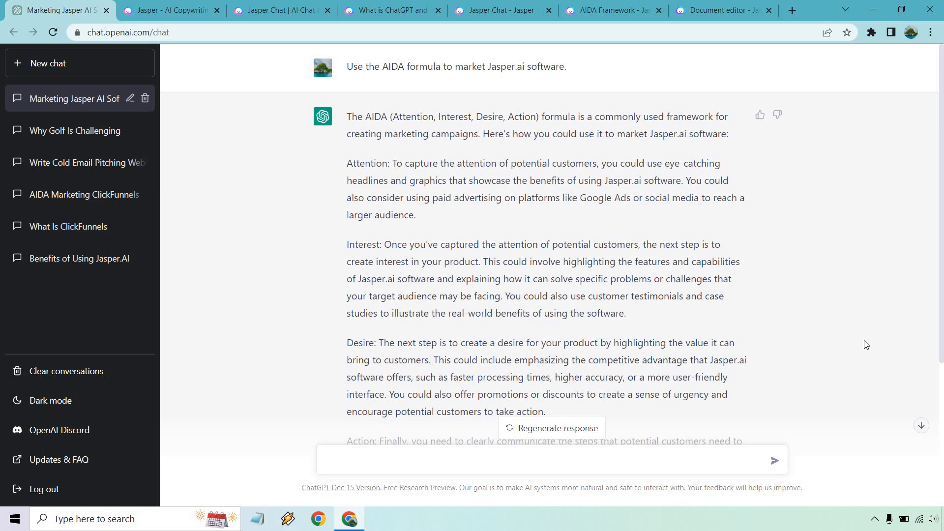
mouse_move(678, 162)
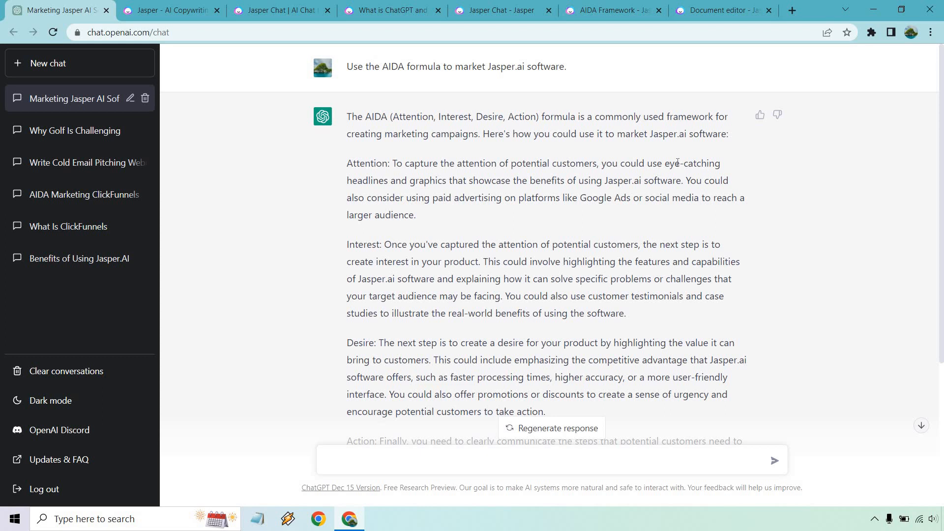
mouse_move(415, 119)
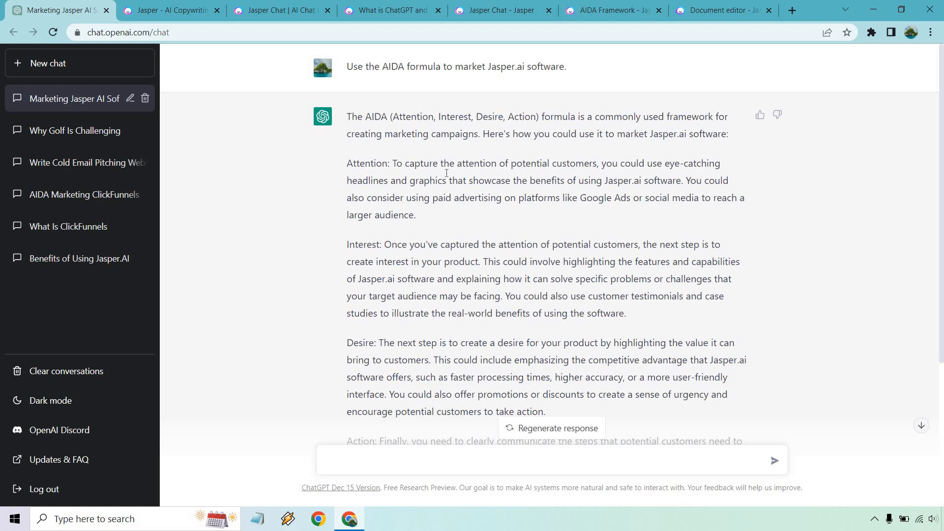
scroll("down", 3)
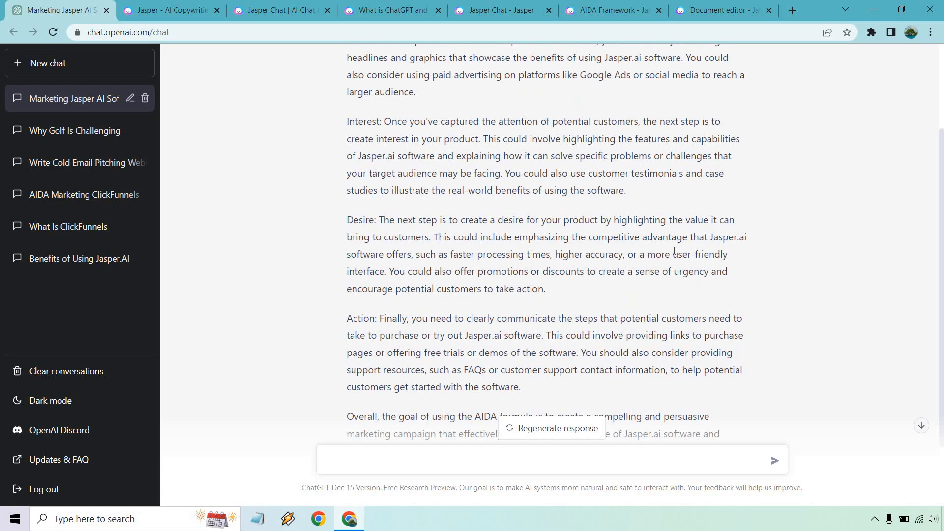
scroll("down", 3)
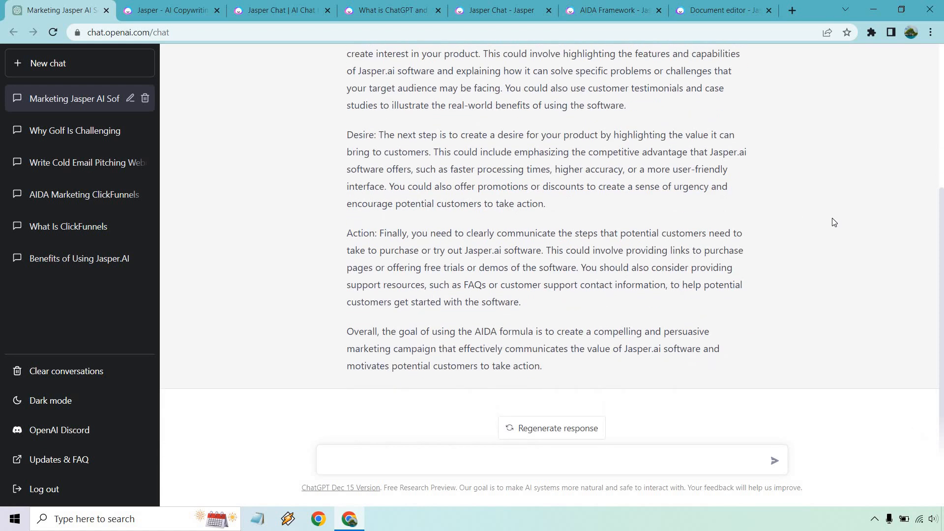
scroll("up", 3)
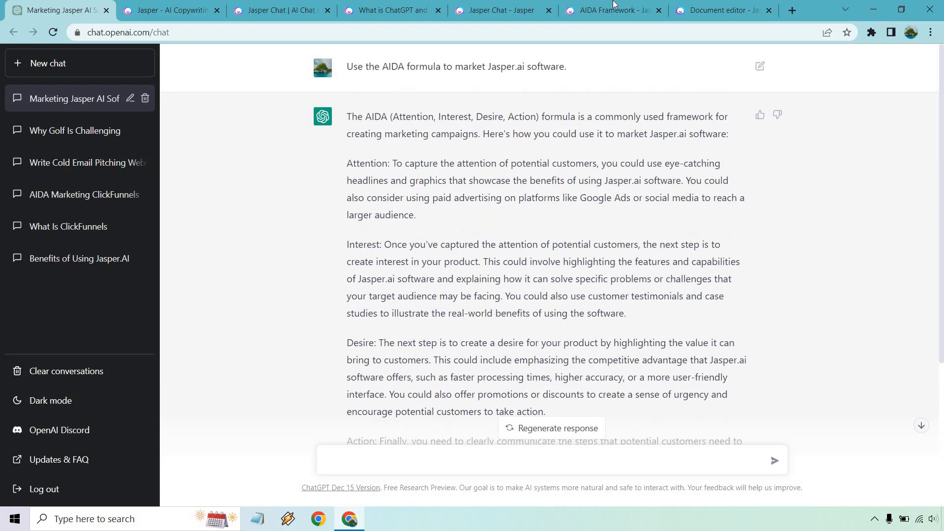
Step: Generate Jasper's AIDA Framework copy for Jasper.ai in an excited tone
left_click(609, 10)
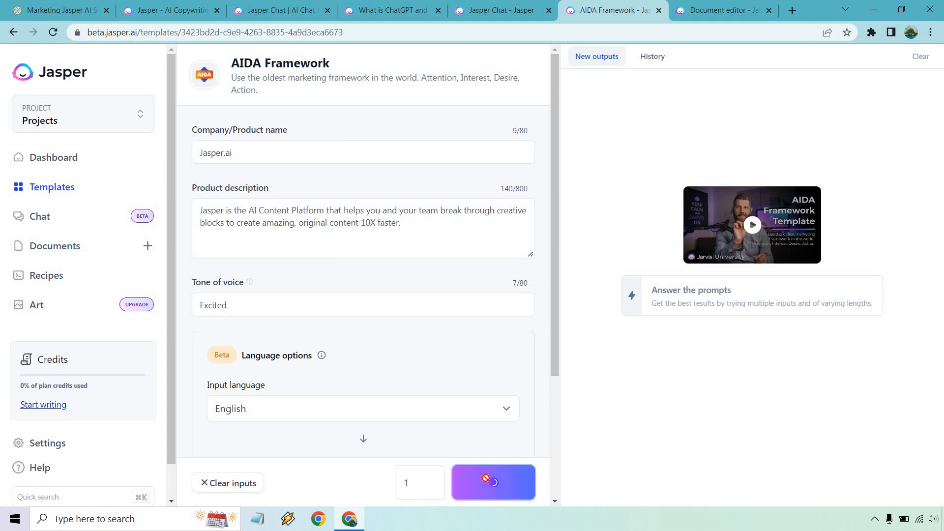
left_click(492, 482)
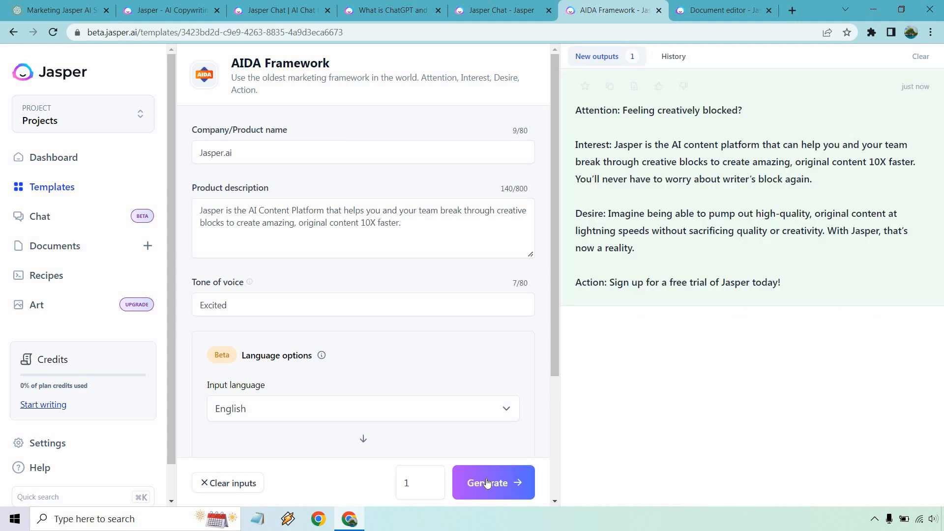
left_click(492, 482)
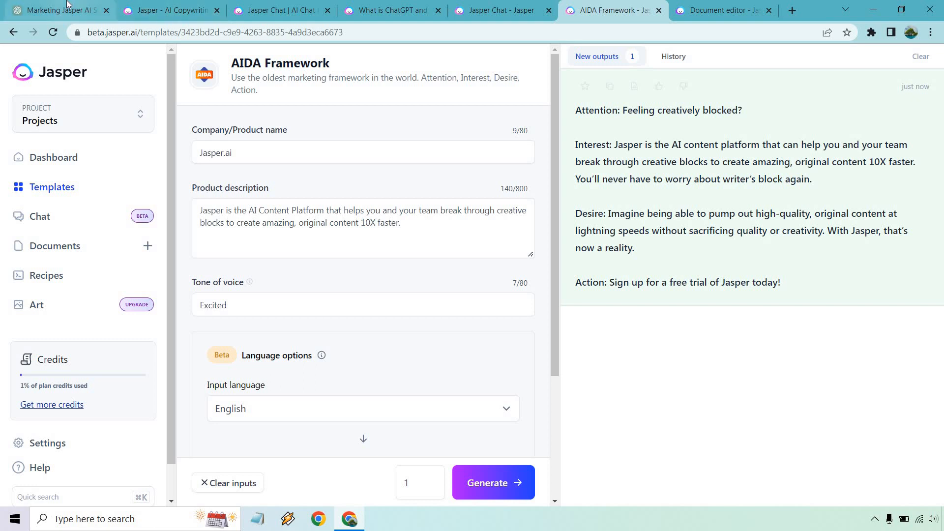
Step: Ask ChatGPT in a new chat 'What are the benefits of learning a skill earlier in your life?'
left_click(57, 10)
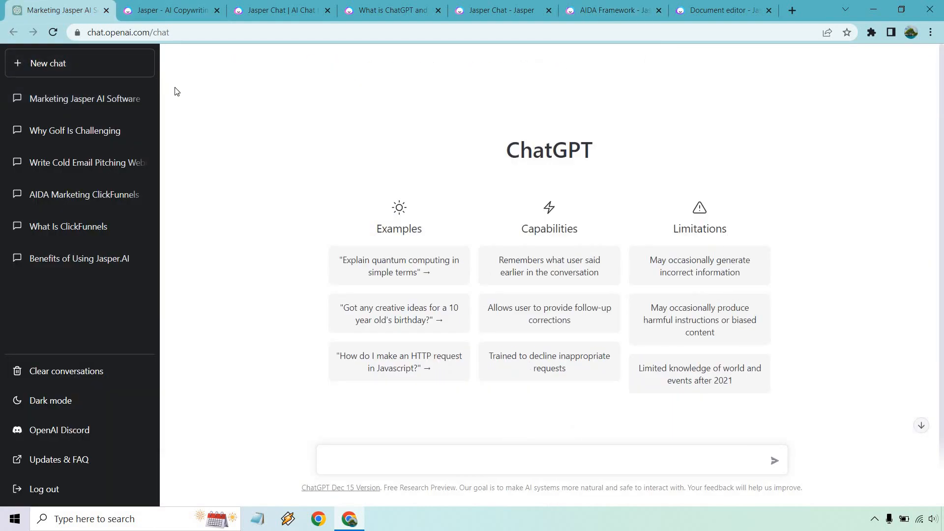
mouse_move(409, 476)
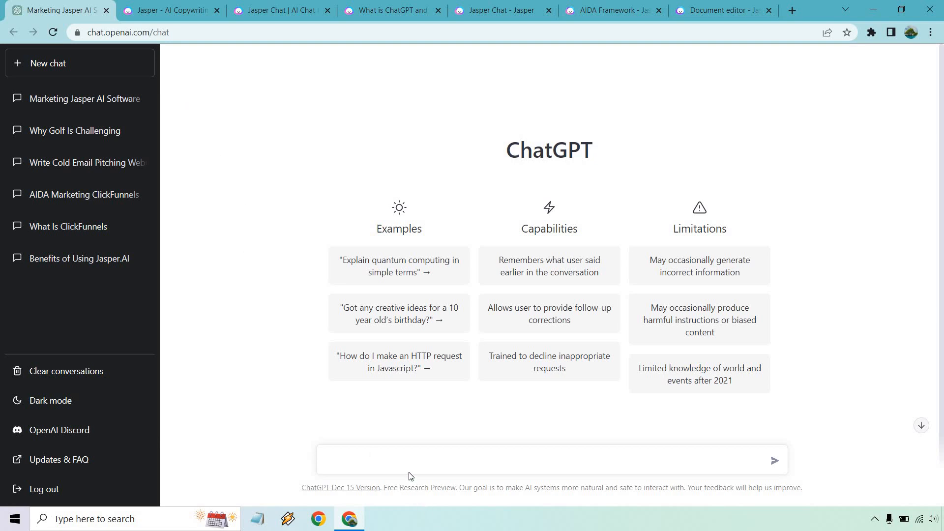
type("What are the benefits of learning a skill earlier in your life?")
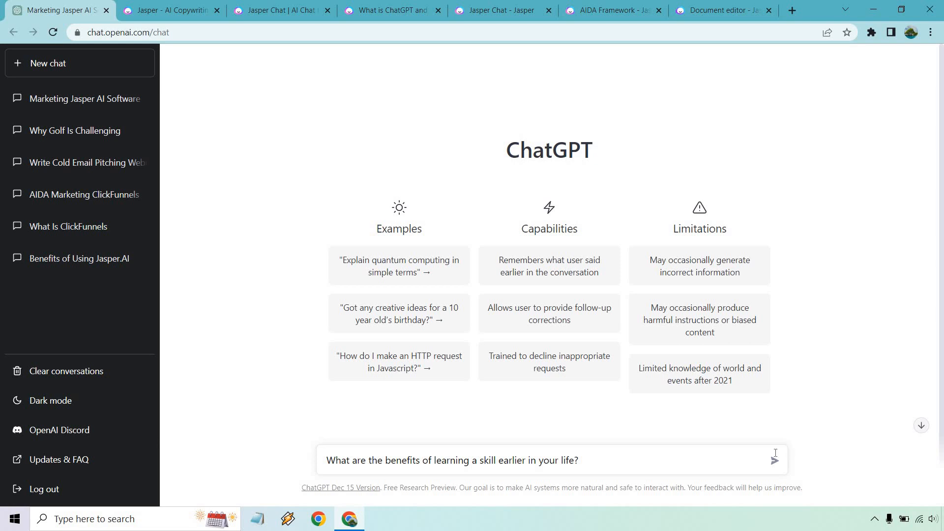
left_click(774, 460)
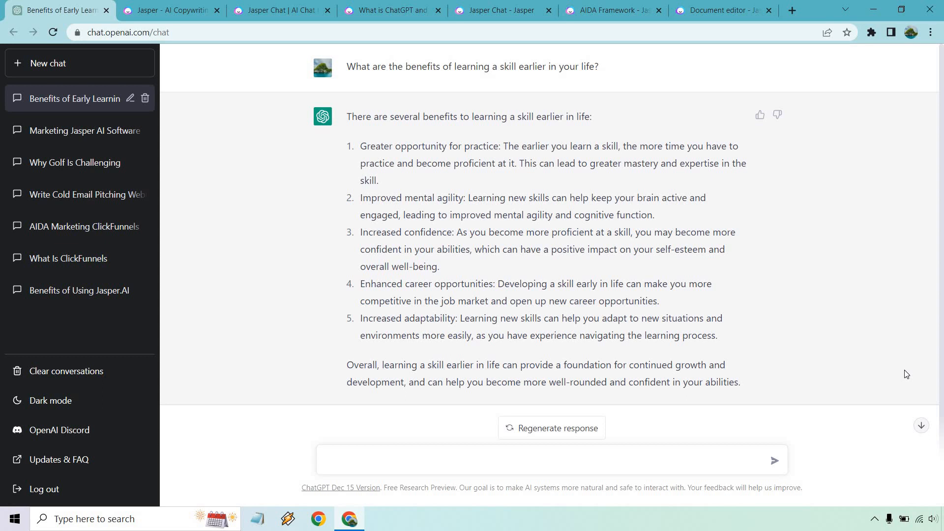
mouse_move(485, 192)
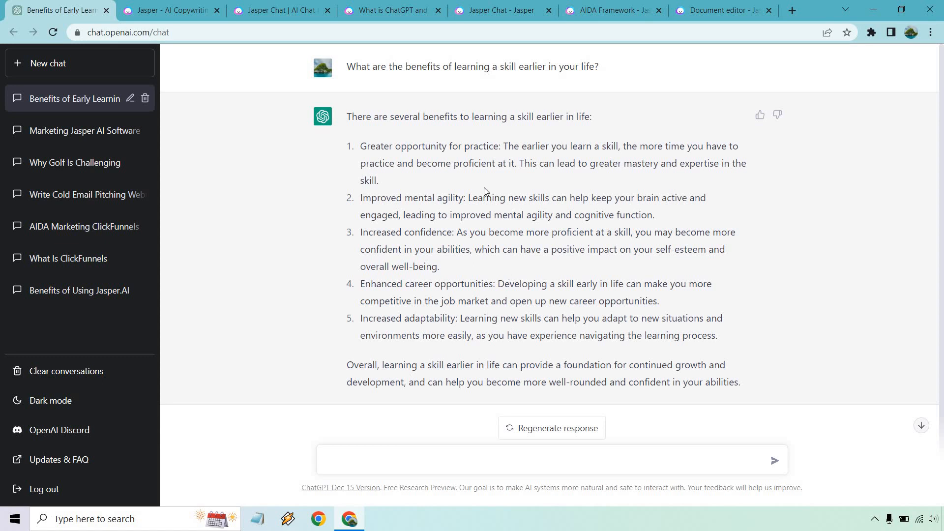
mouse_move(501, 5)
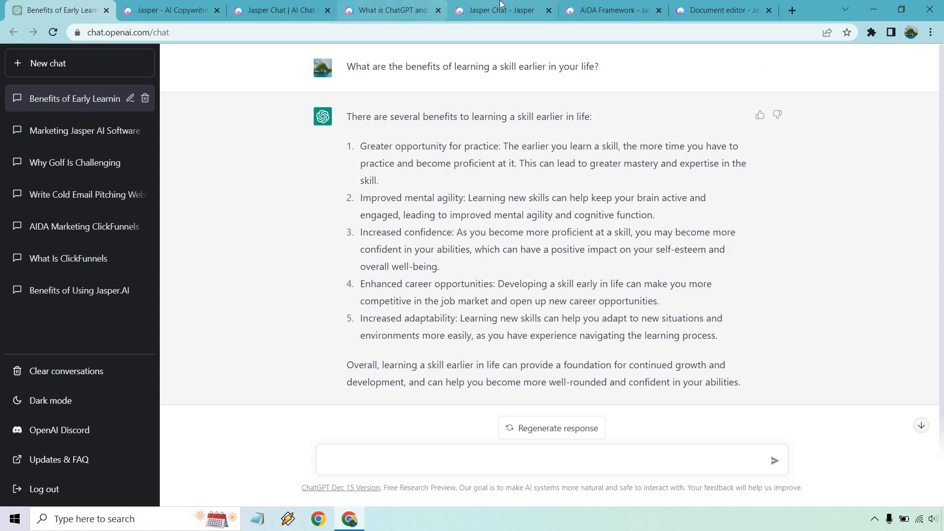
Step: Send the same early-skill-learning question to Jasper Chat and get its one-paragraph reply
left_click(502, 10)
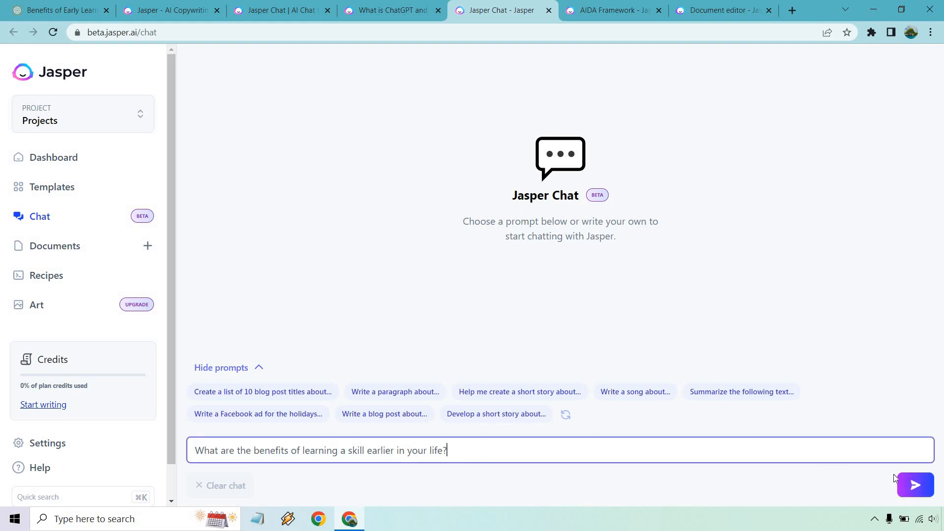
left_click(913, 486)
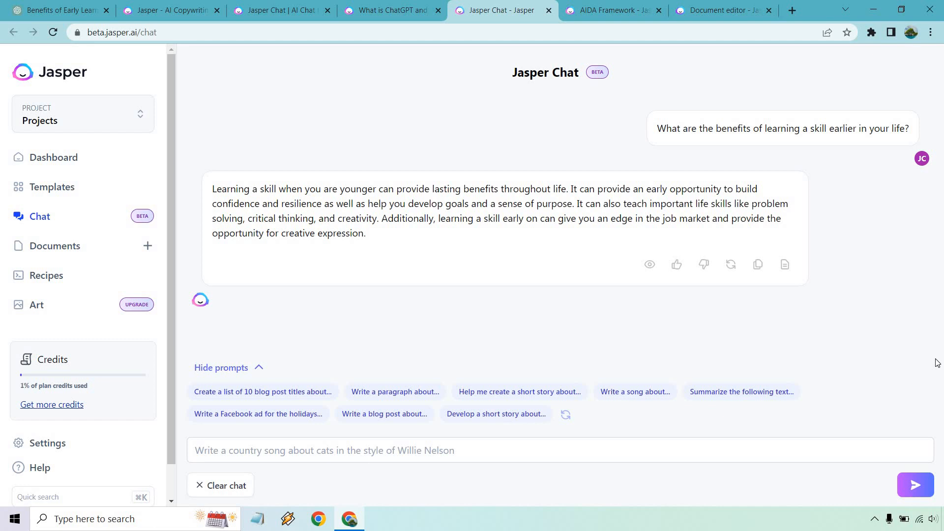
Step: Look over a blank Jasper document editor, then return to ChatGPT's five-benefit answer
left_click(717, 9)
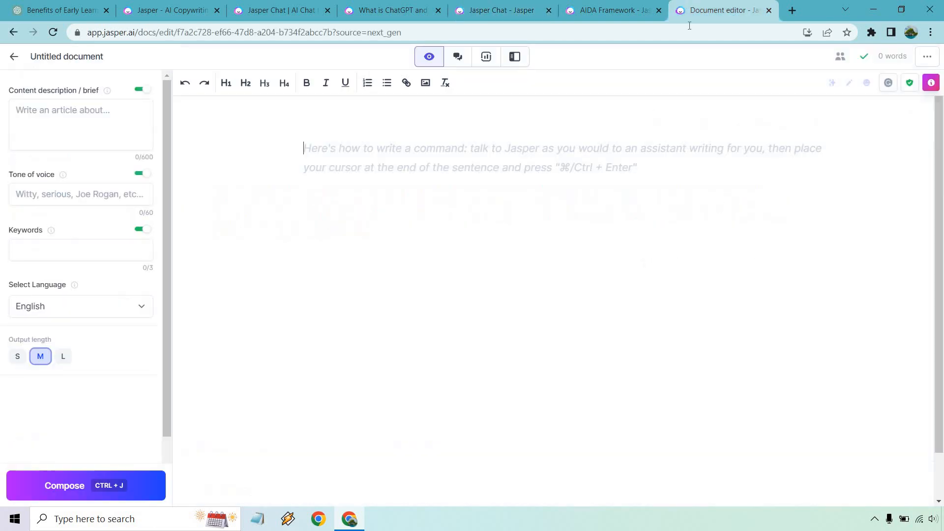
mouse_move(732, 284)
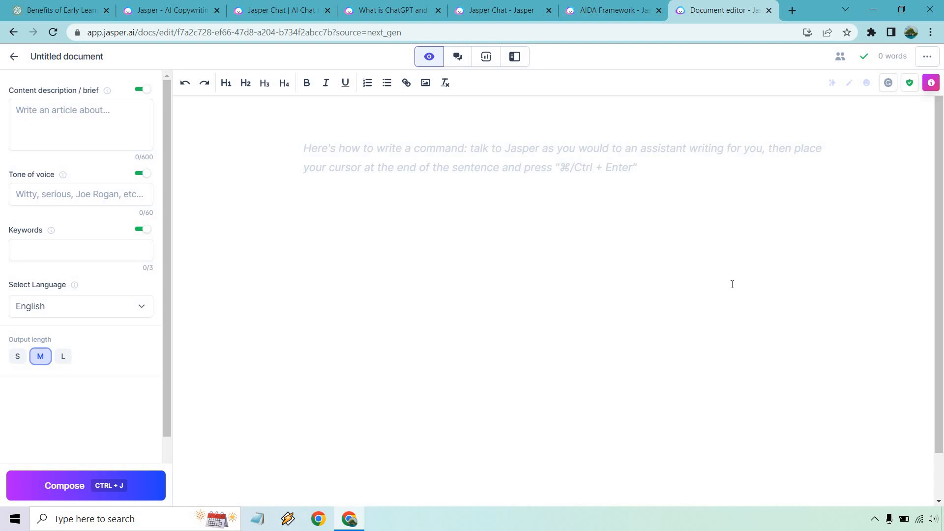
left_click(304, 149)
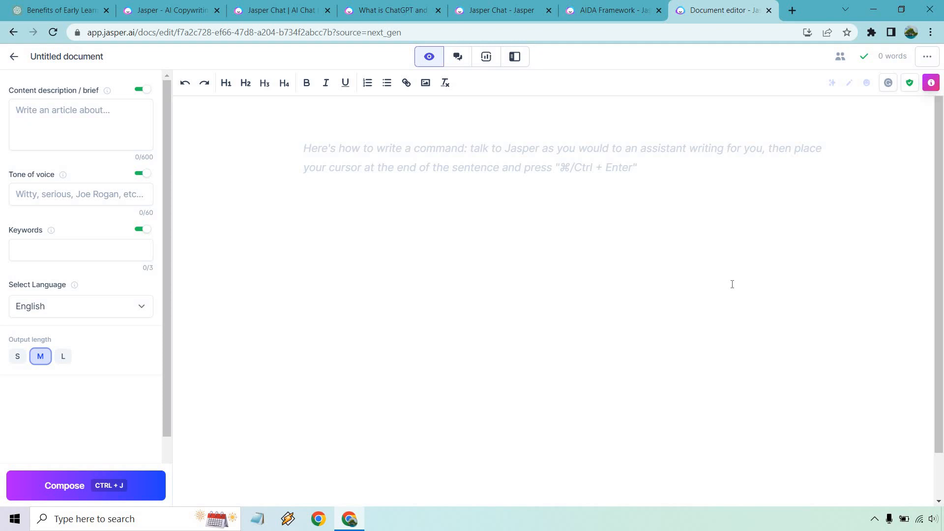
left_click(304, 148)
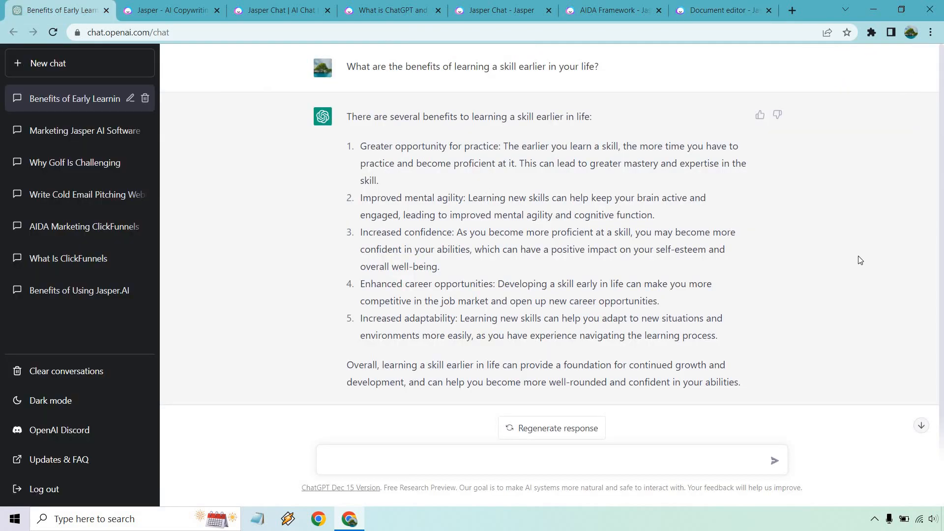
mouse_move(868, 257)
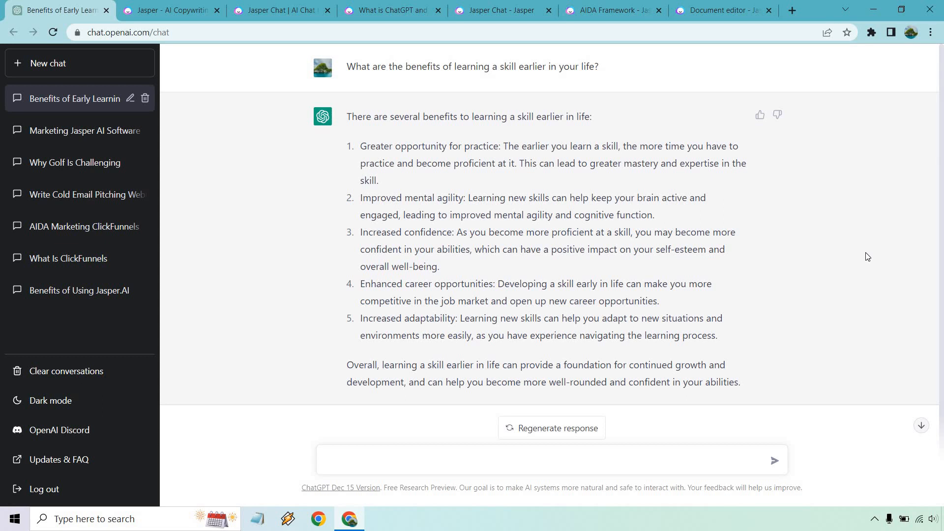
mouse_move(90, 5)
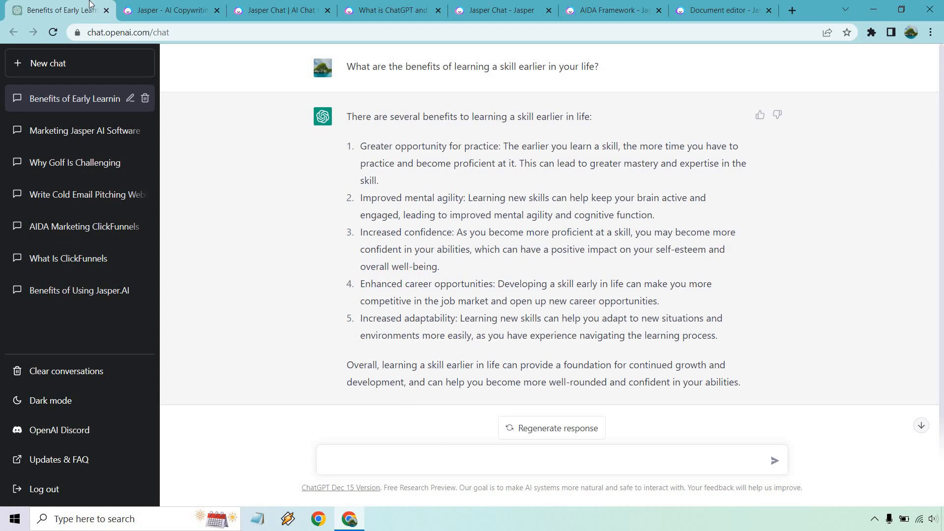
Step: Switch from ChatGPT's answer back to the Jasper homepage with its 10X-faster tagline
left_click(171, 10)
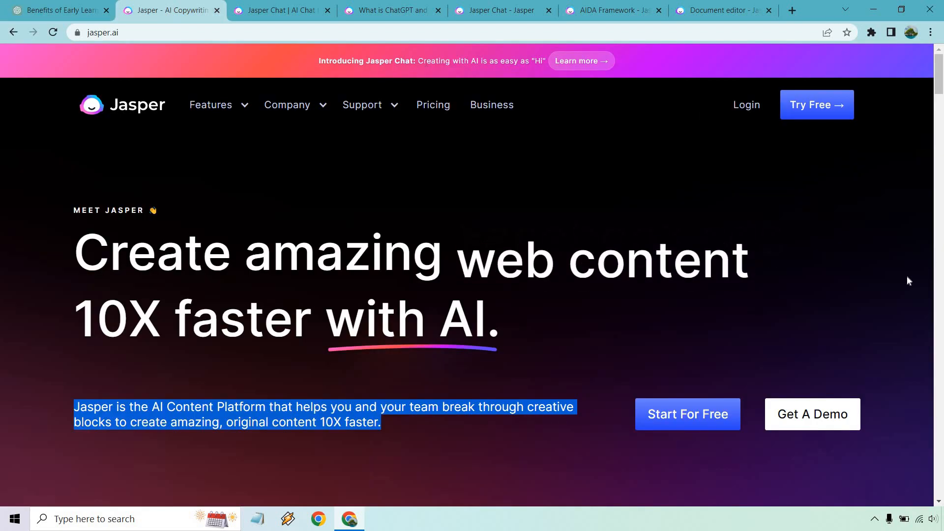